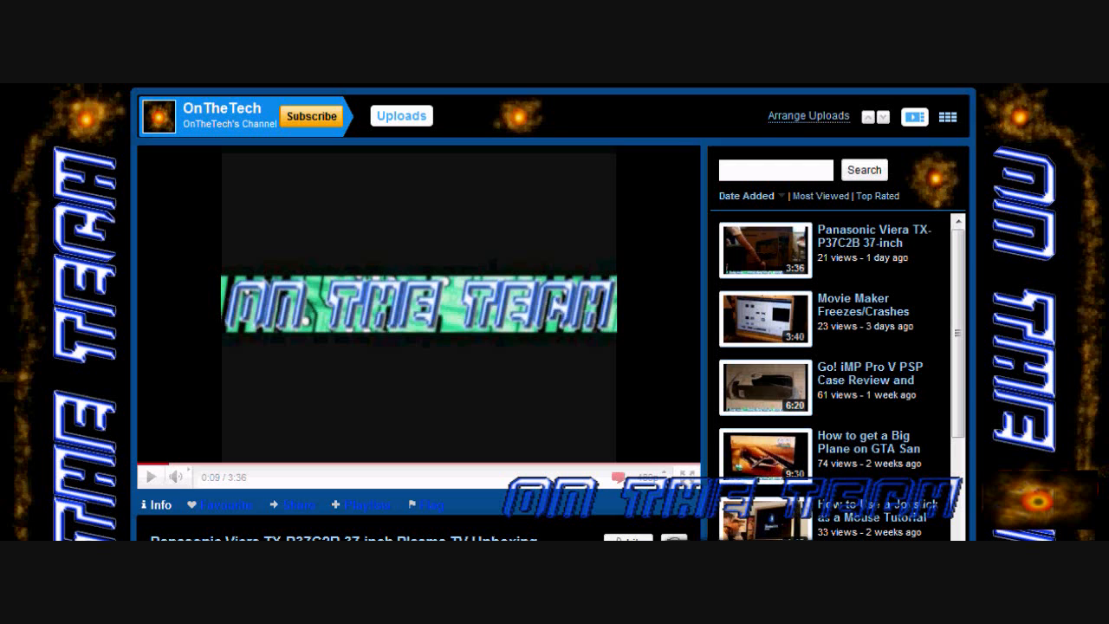
mouse_move(94, 117)
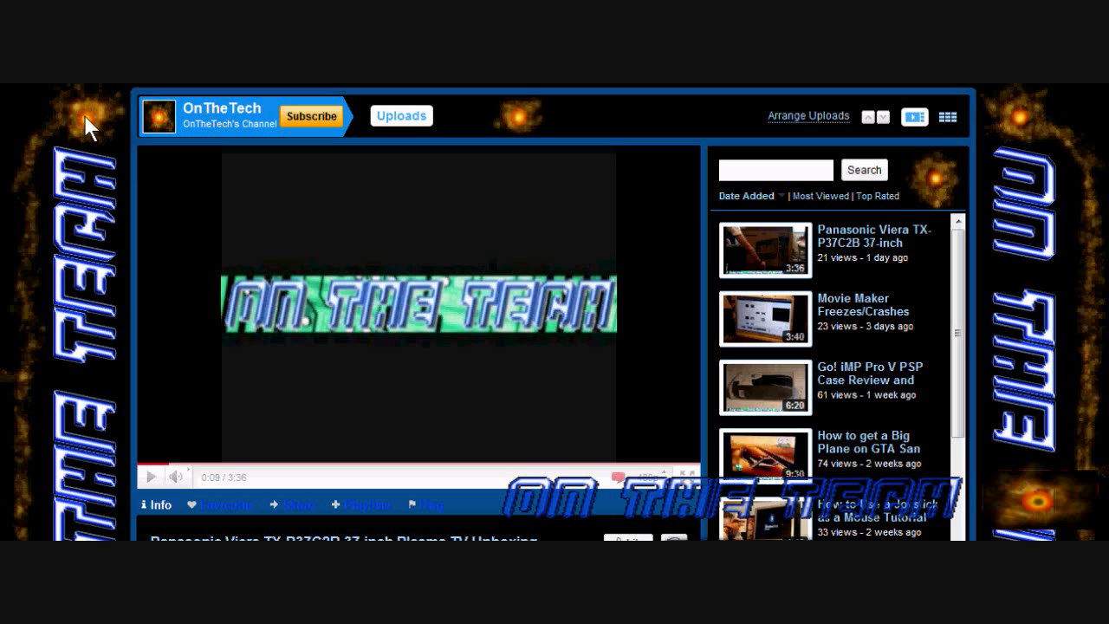
mouse_move(95, 128)
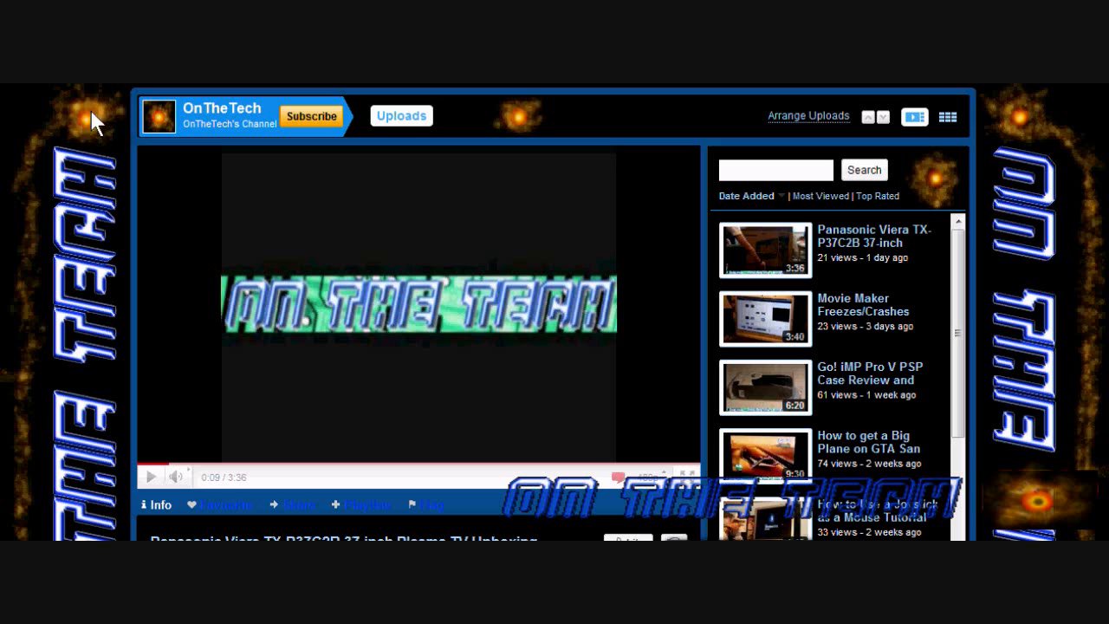
mouse_move(86, 130)
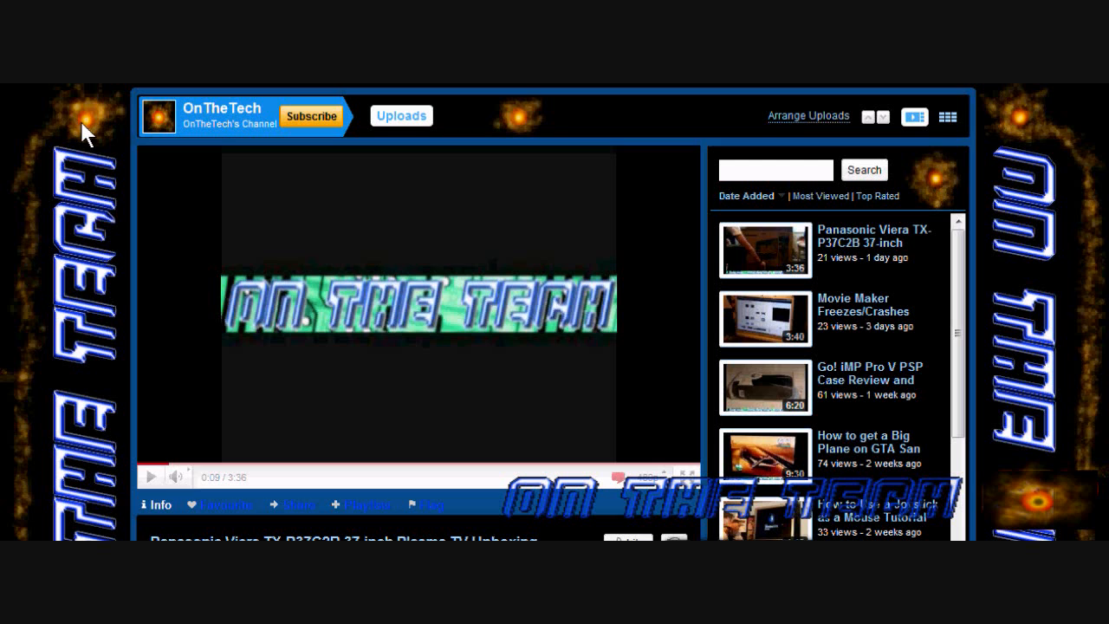
mouse_move(90, 130)
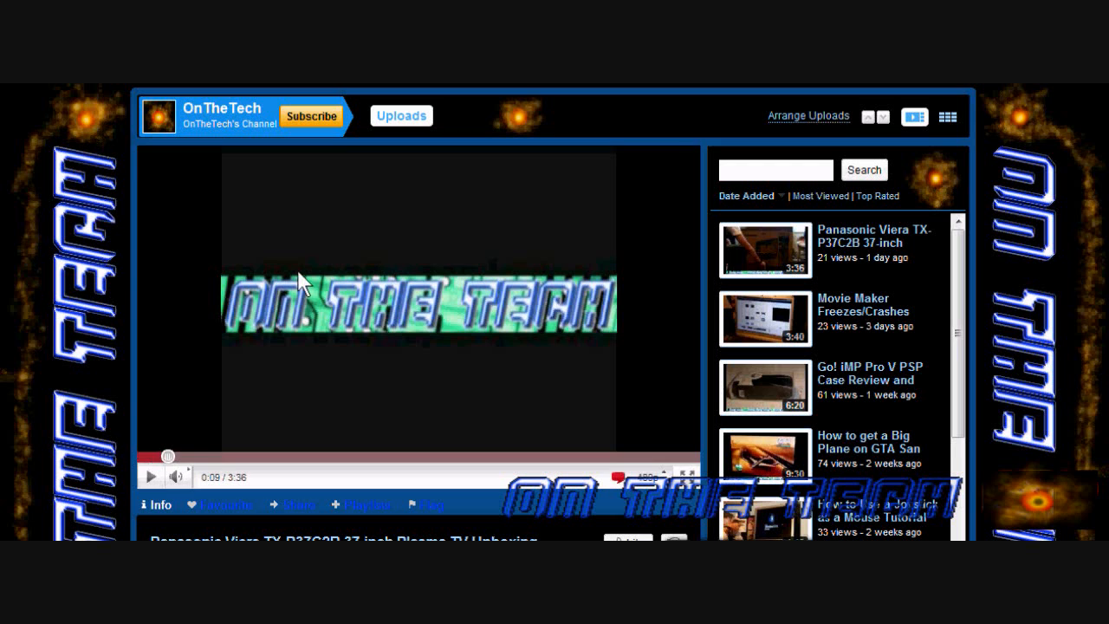
mouse_move(437, 302)
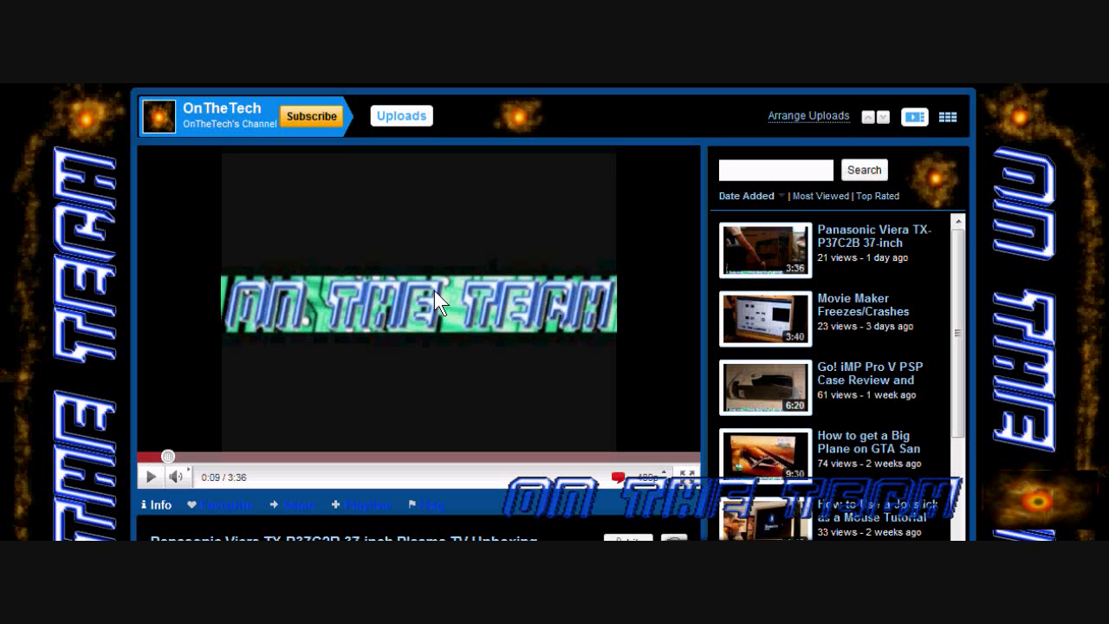
mouse_move(351, 320)
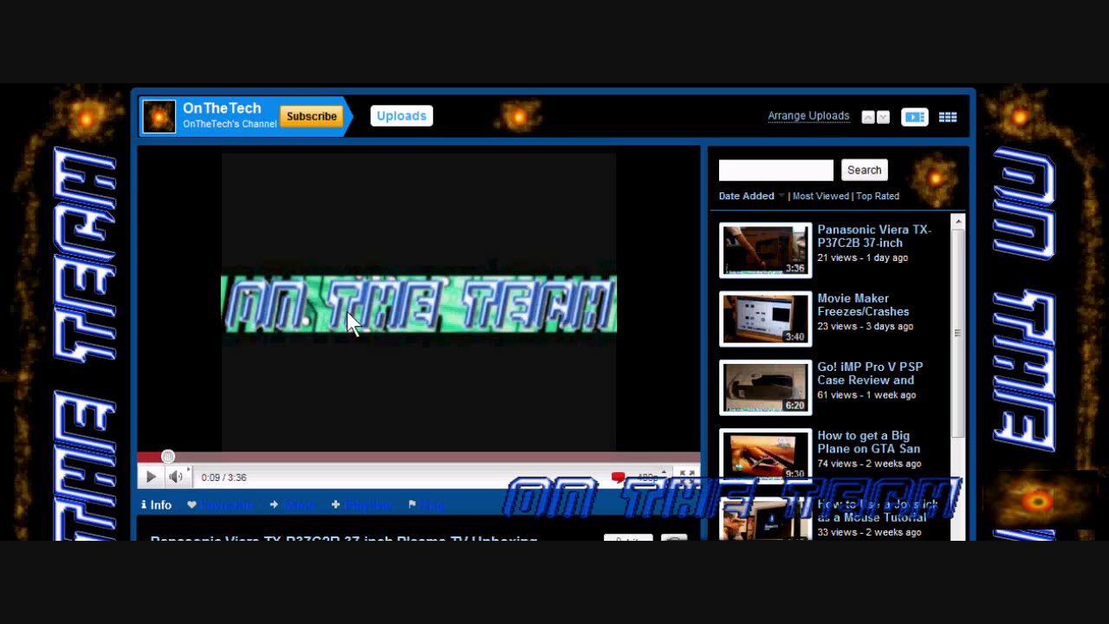
mouse_move(69, 472)
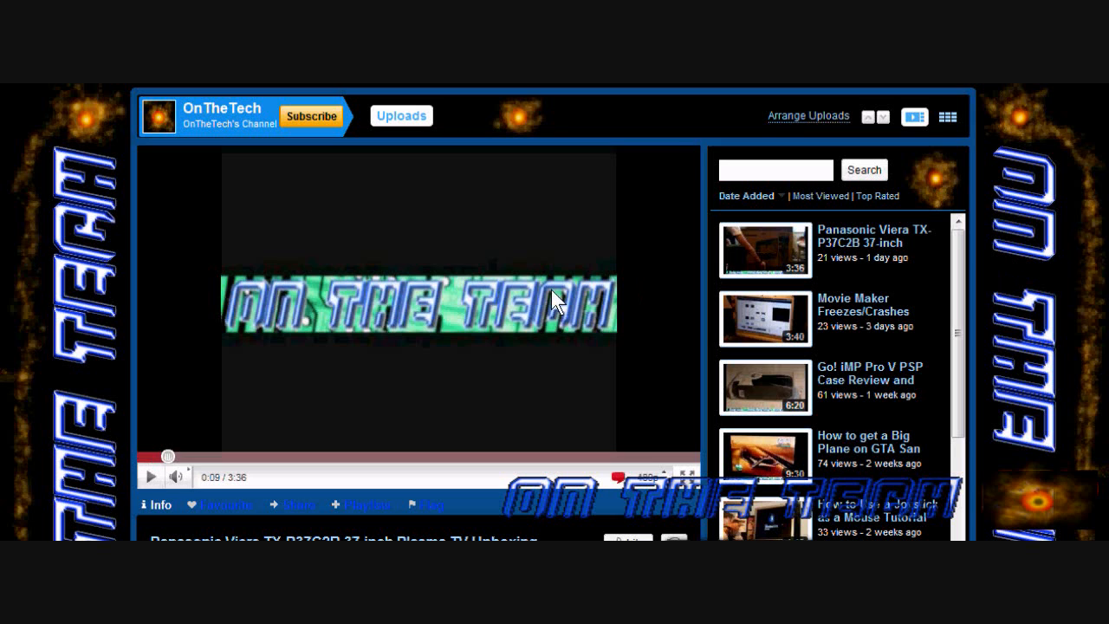
mouse_move(450, 299)
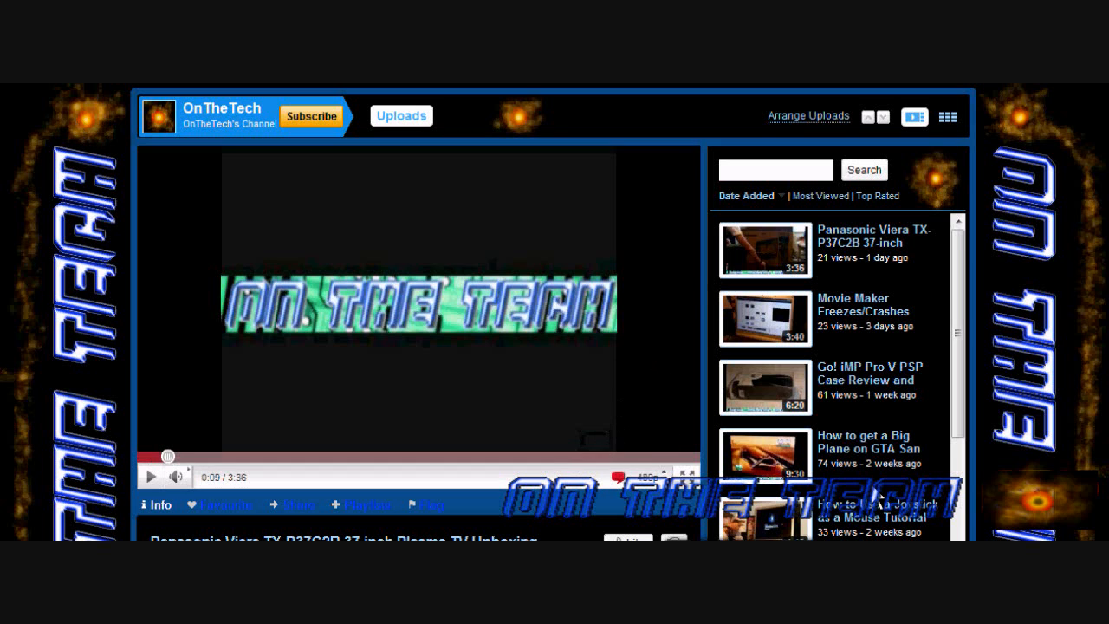
mouse_move(996, 398)
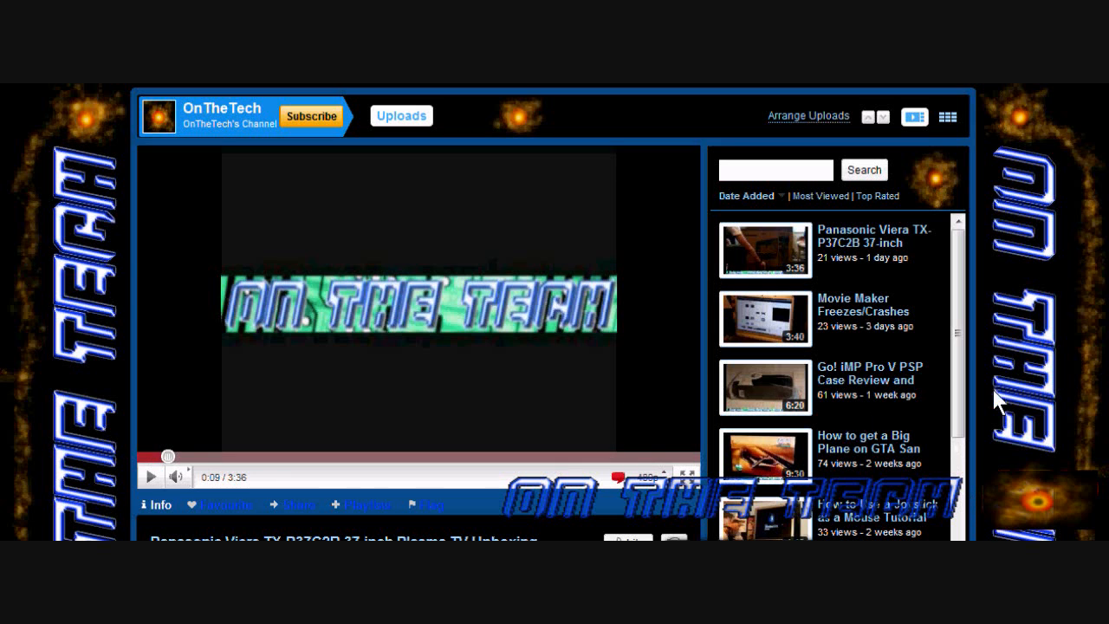
mouse_move(68, 182)
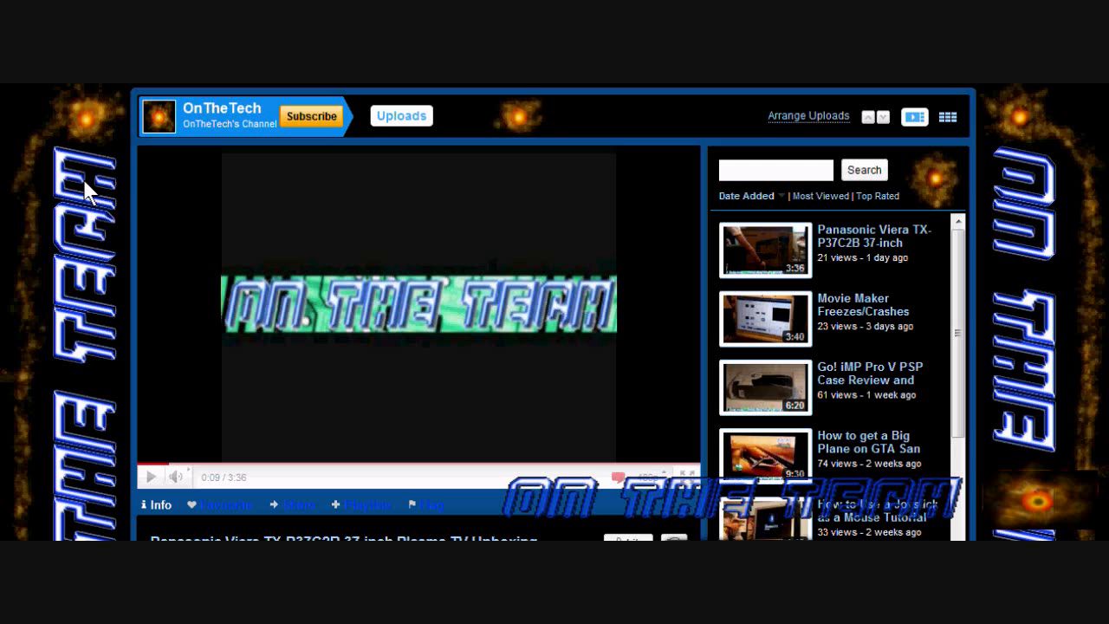
mouse_move(154, 115)
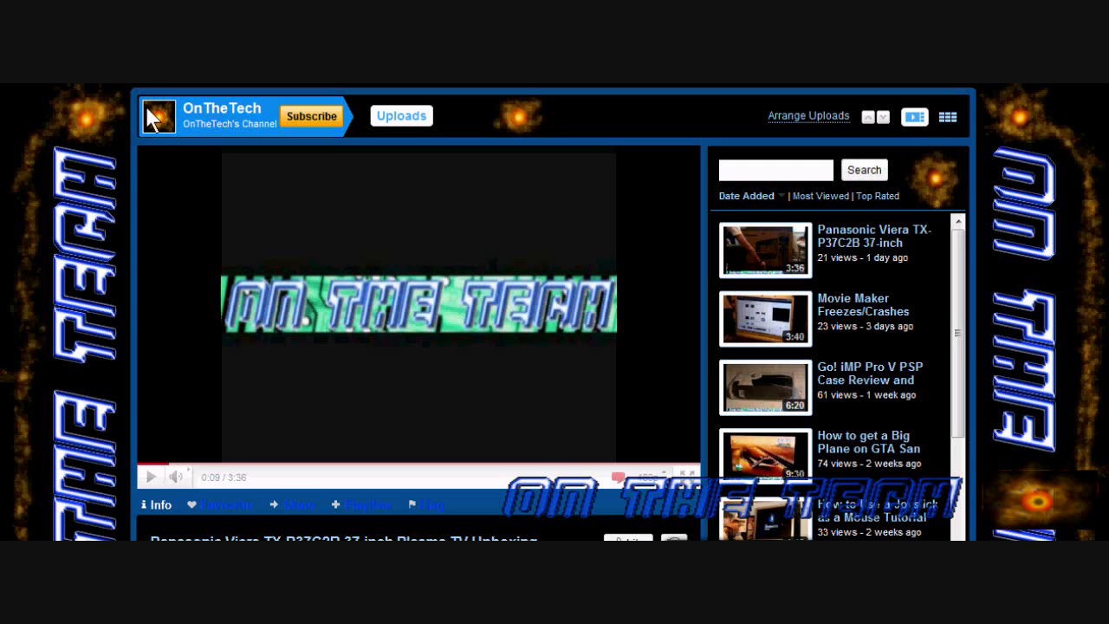
mouse_move(156, 134)
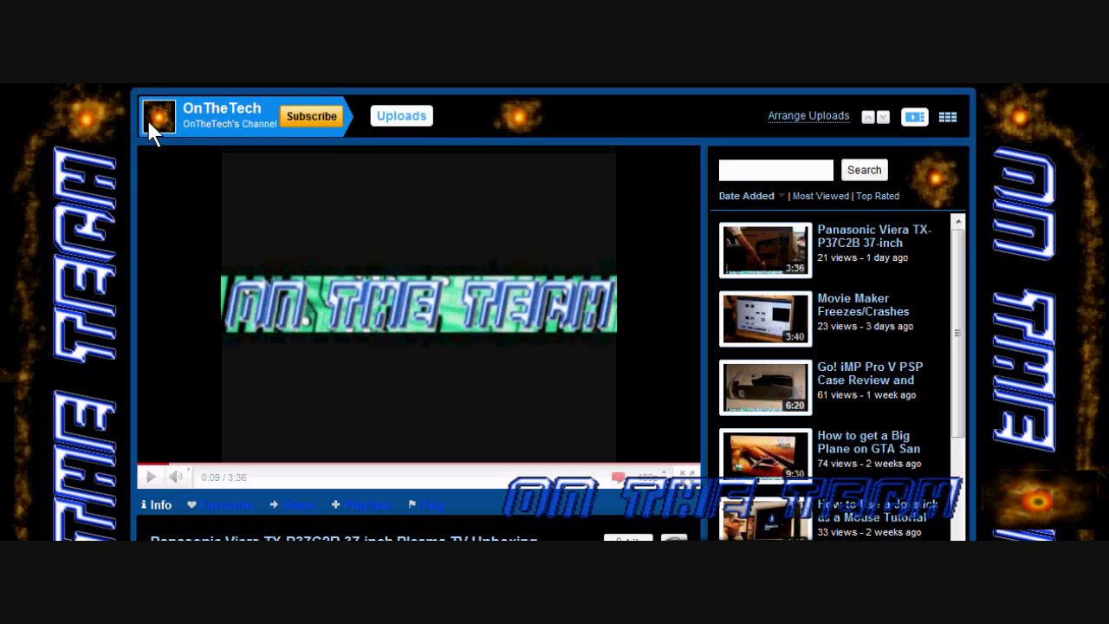
mouse_move(104, 164)
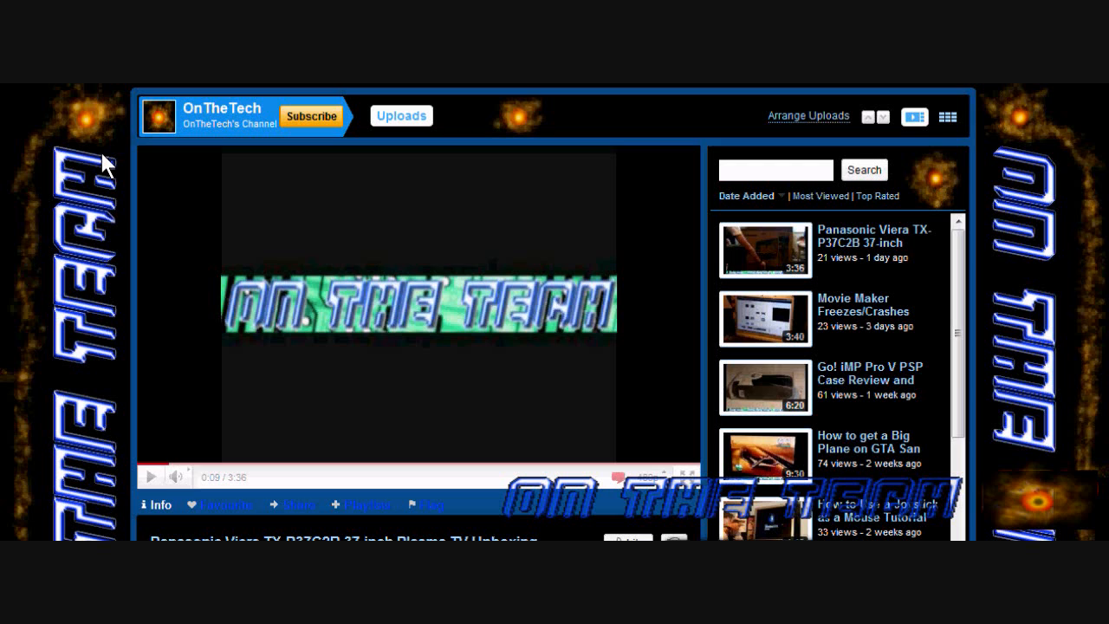